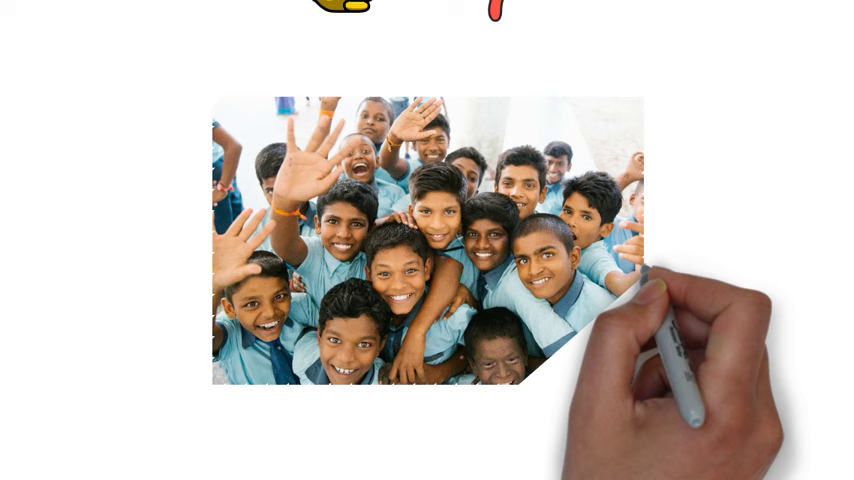
{"action": "scroll", "scroll_direction": "down", "scroll_amount": 3}
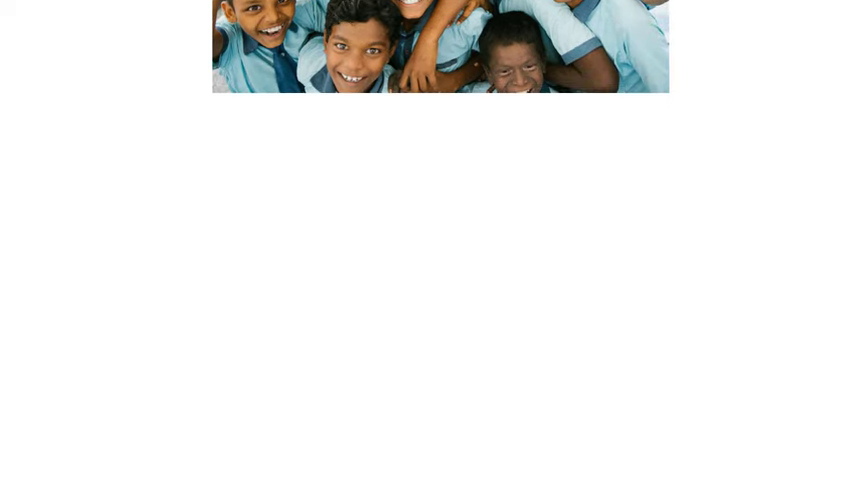